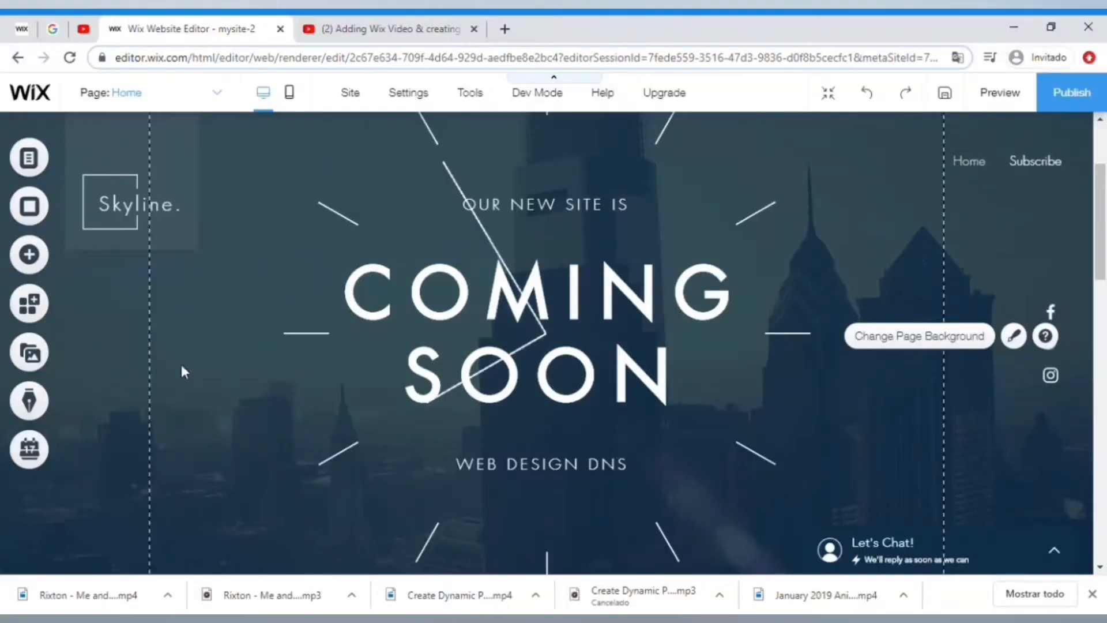
mouse_move(29, 303)
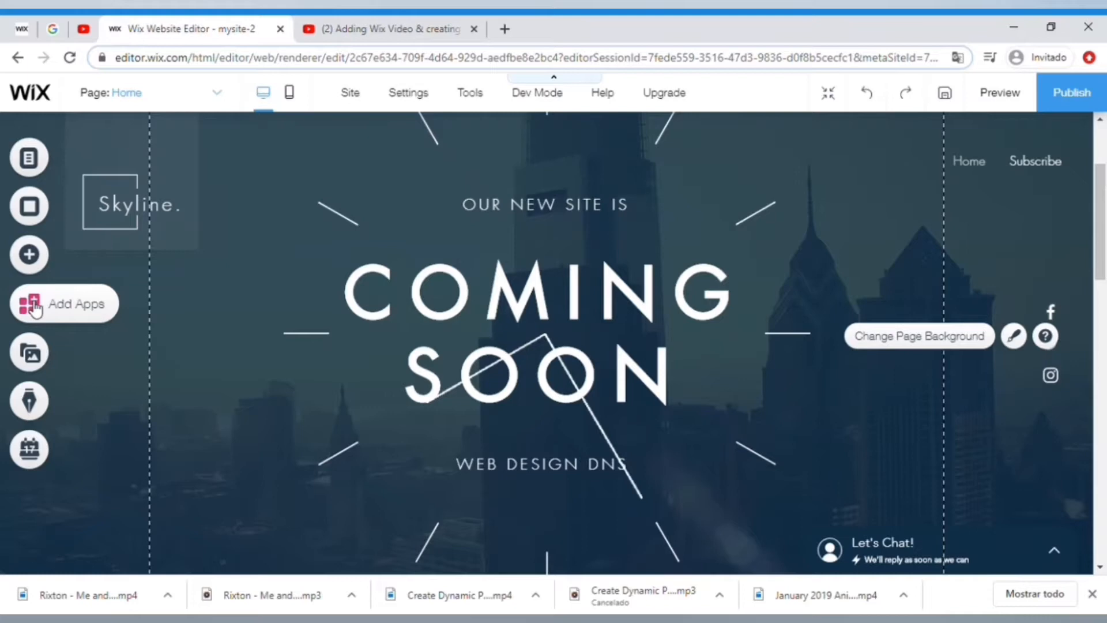
Bring up the Wix Video listing in the App Market and review its overview.
left_click(29, 303)
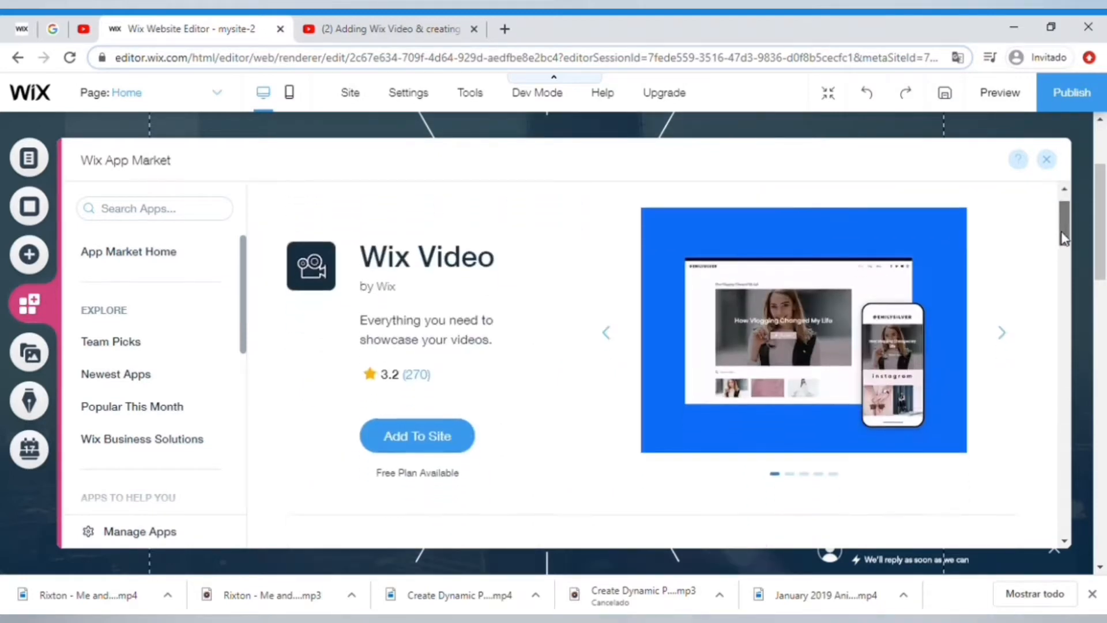
scroll("down", 3)
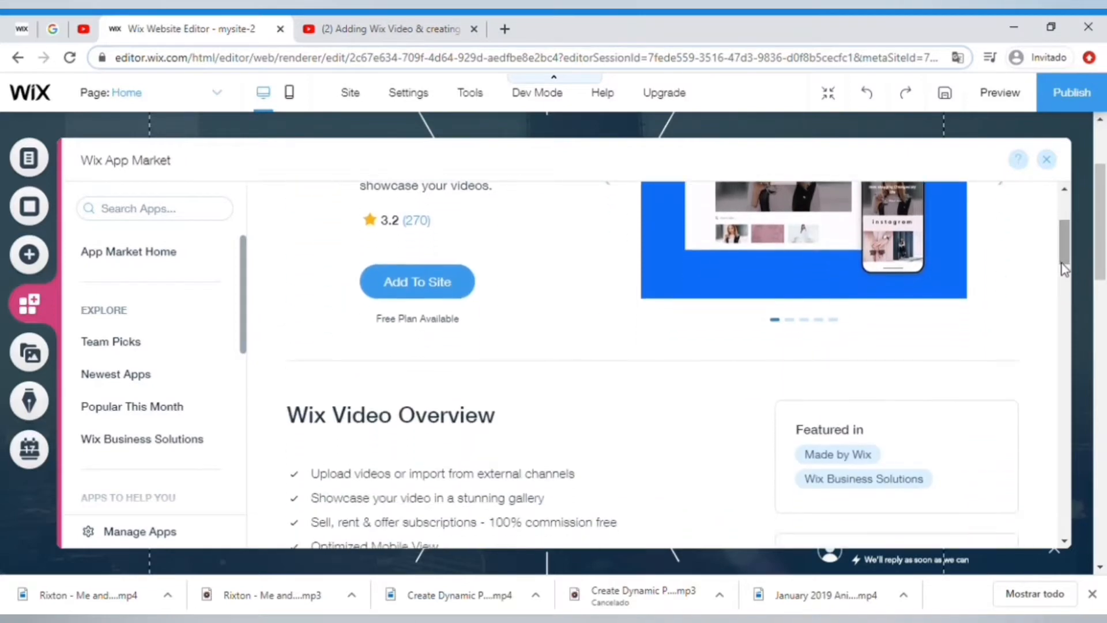
mouse_move(417, 281)
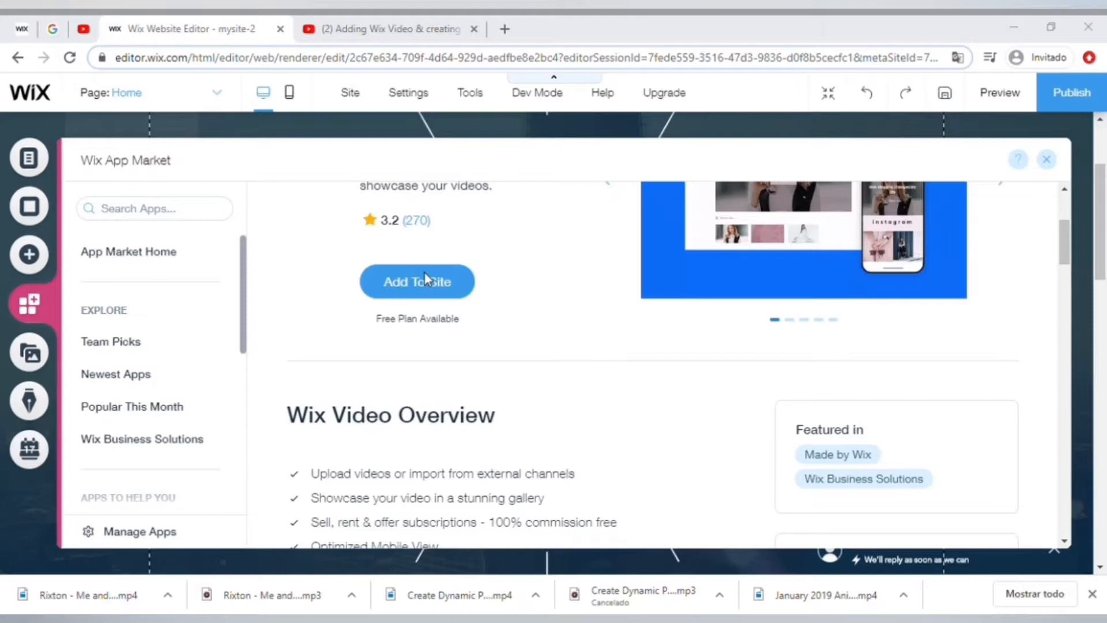
Add Wix Video to the site, then browse the Add panel to the Video & Music elements.
left_click(1046, 160)
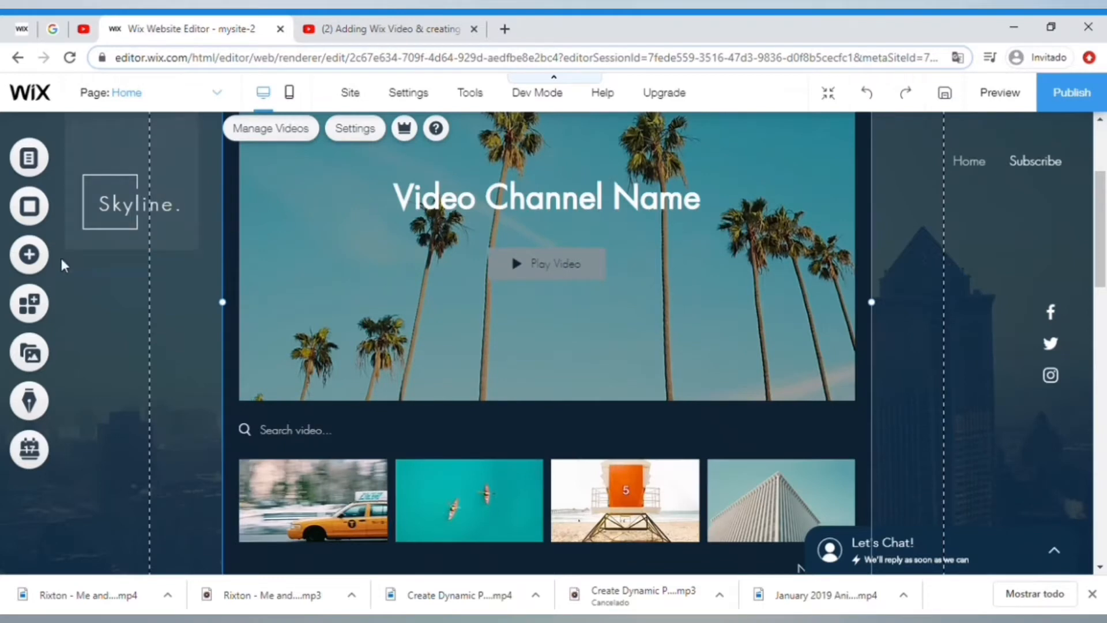
mouse_move(27, 254)
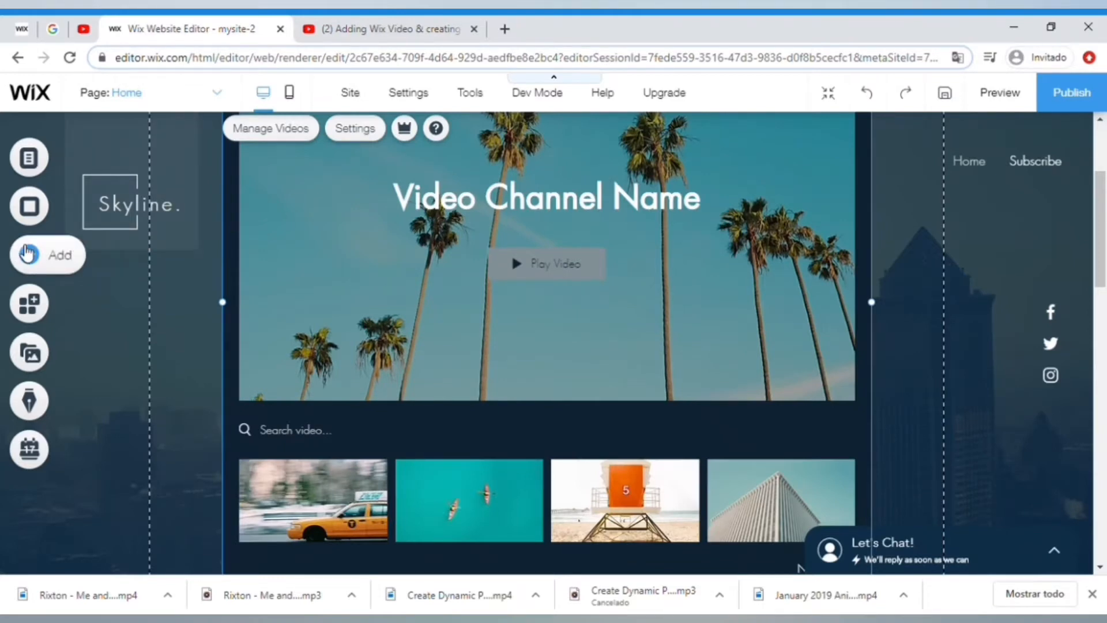
left_click(28, 255)
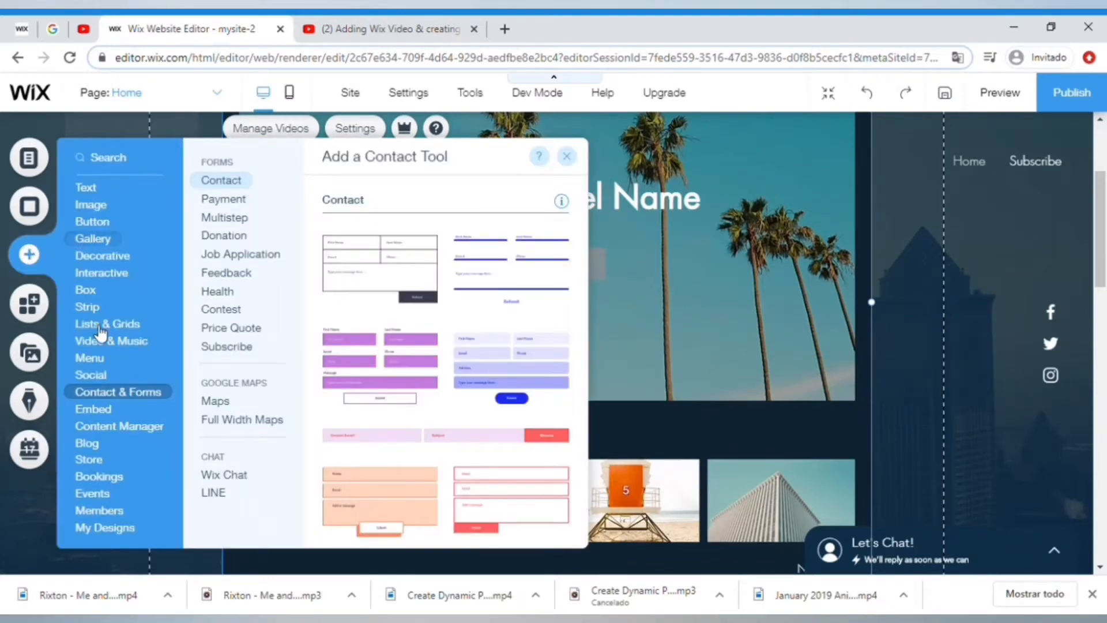
left_click(92, 237)
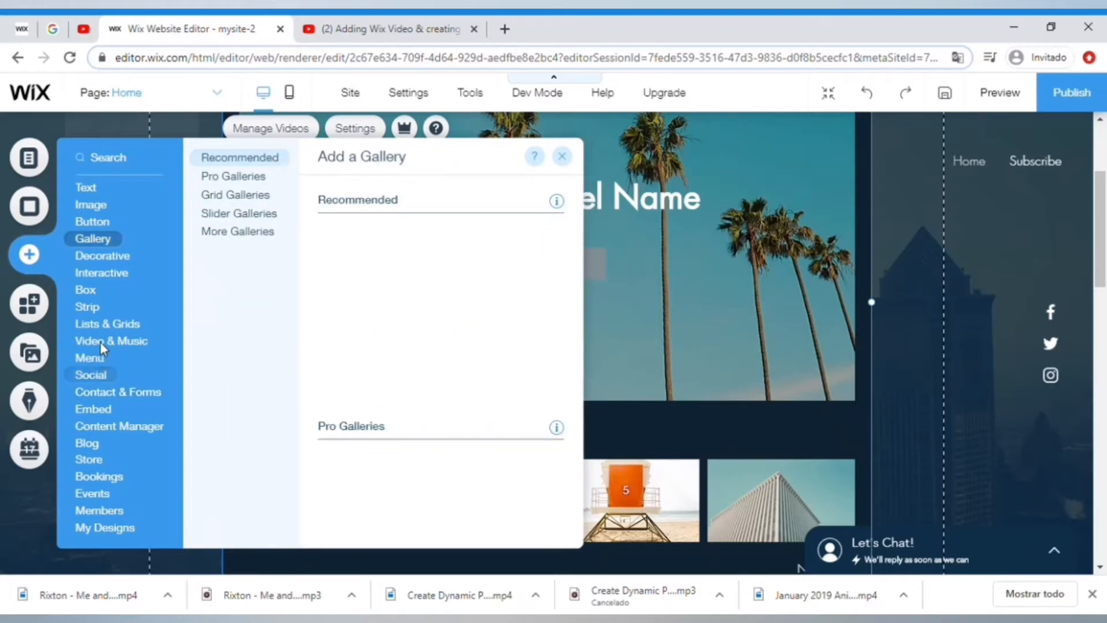
left_click(90, 374)
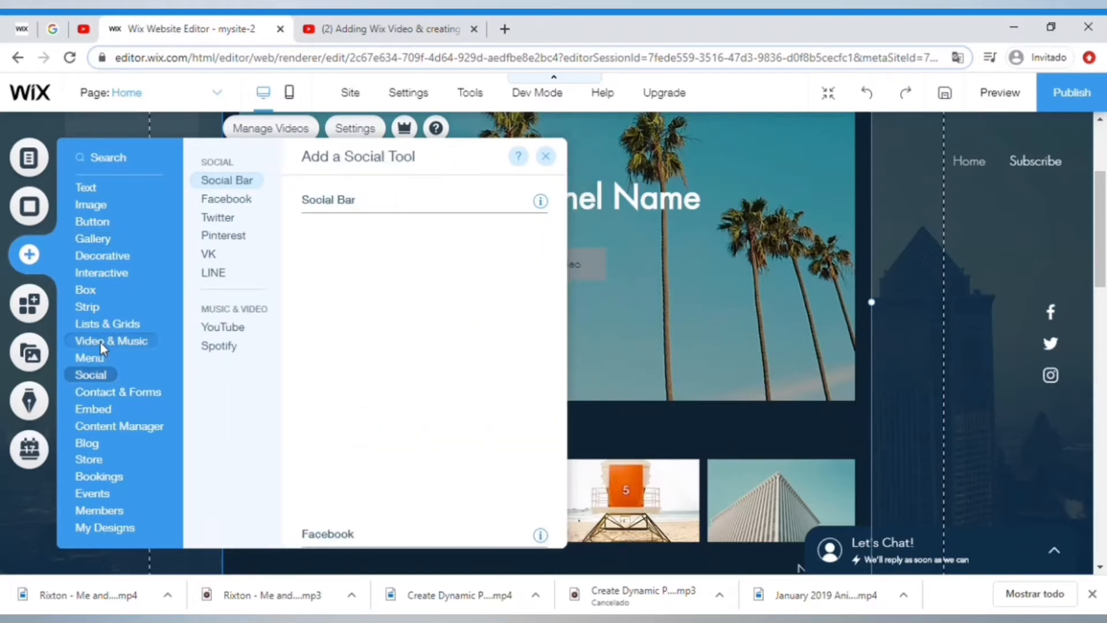
left_click(110, 342)
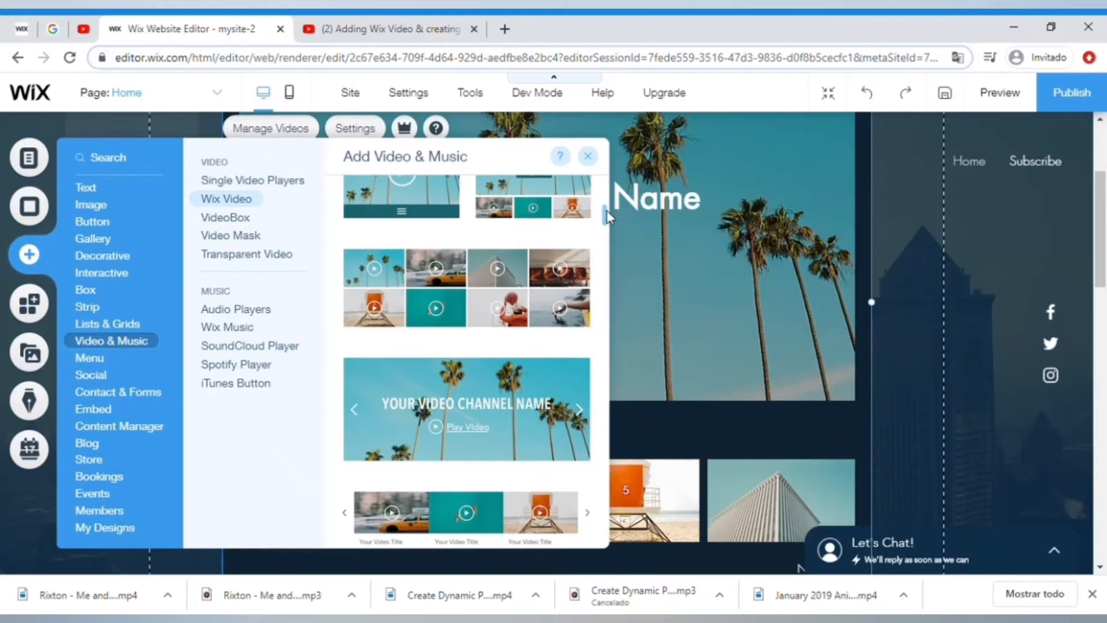
Review the Wix Video layout choices and close the add-elements panel.
left_click(251, 180)
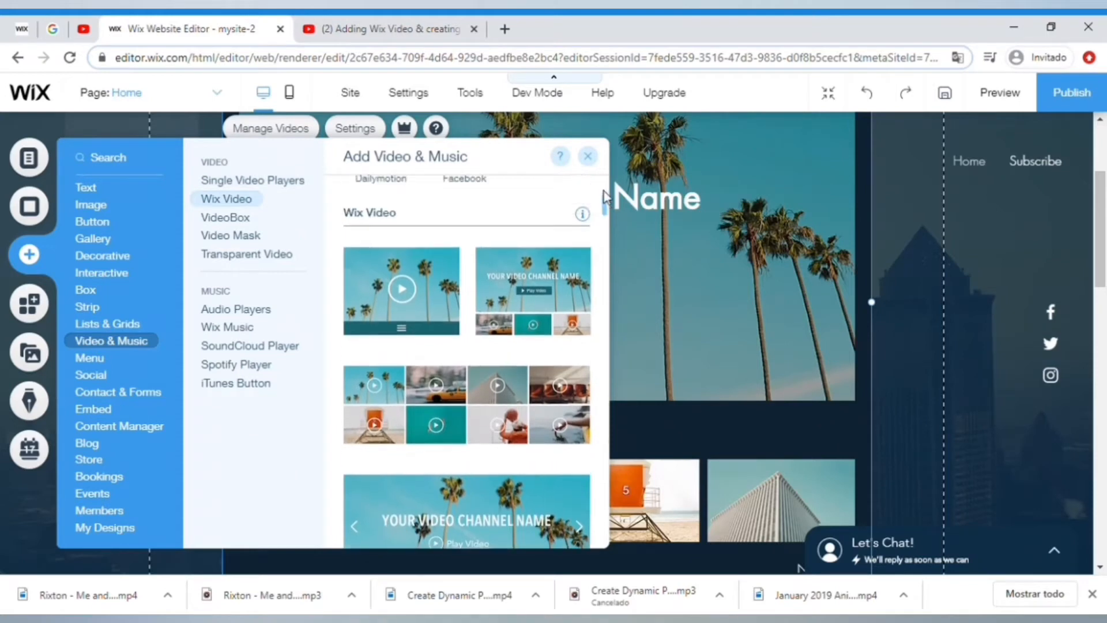
scroll("down", 3)
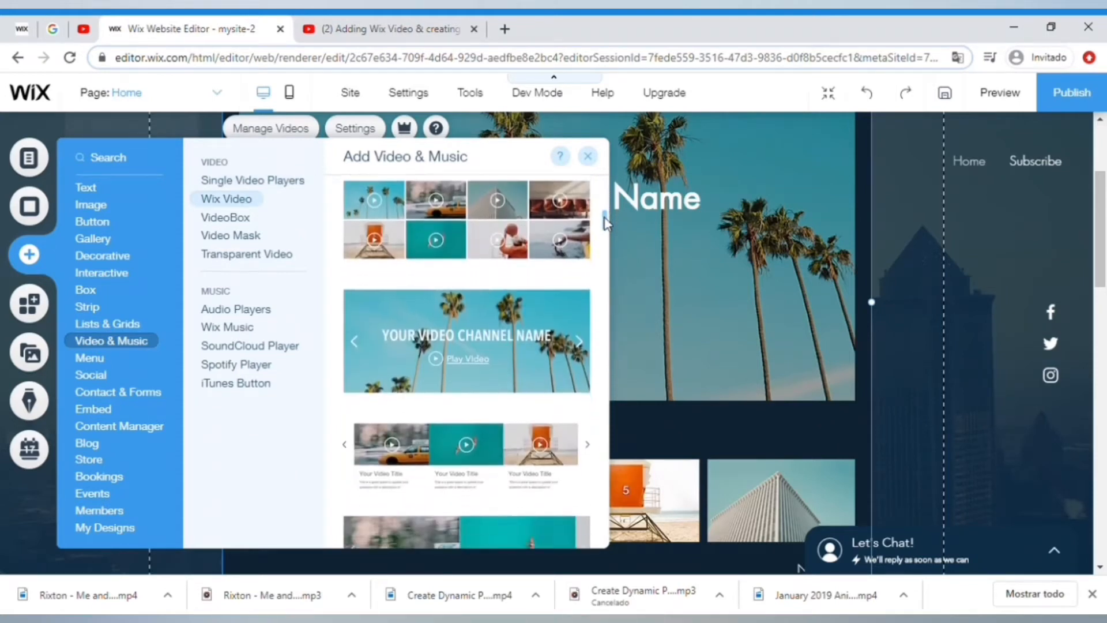
scroll("down", 3)
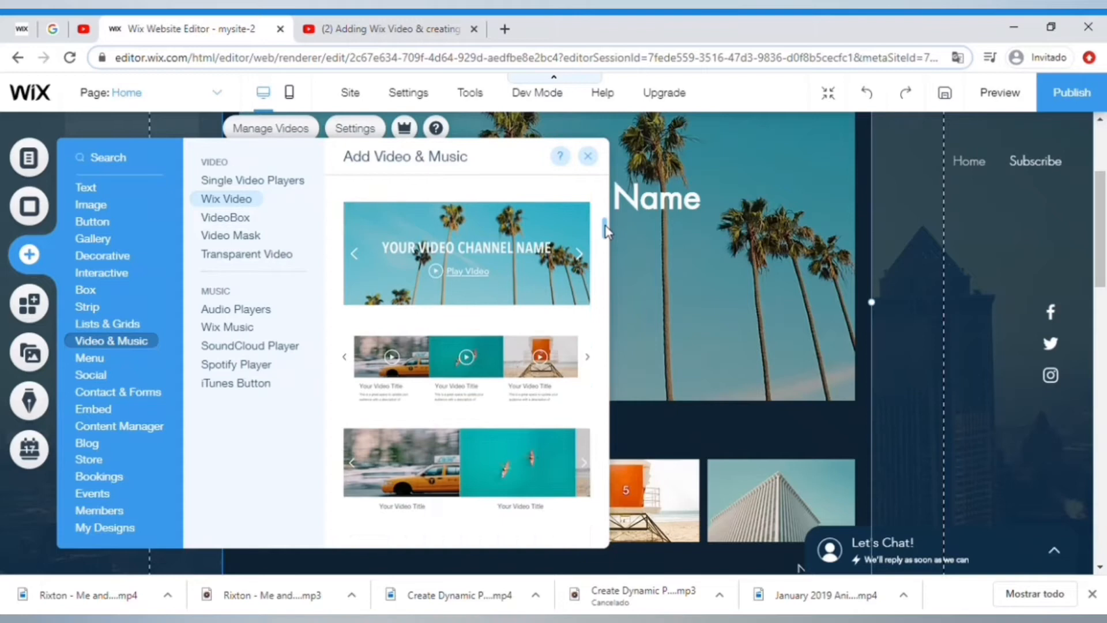
left_click(587, 156)
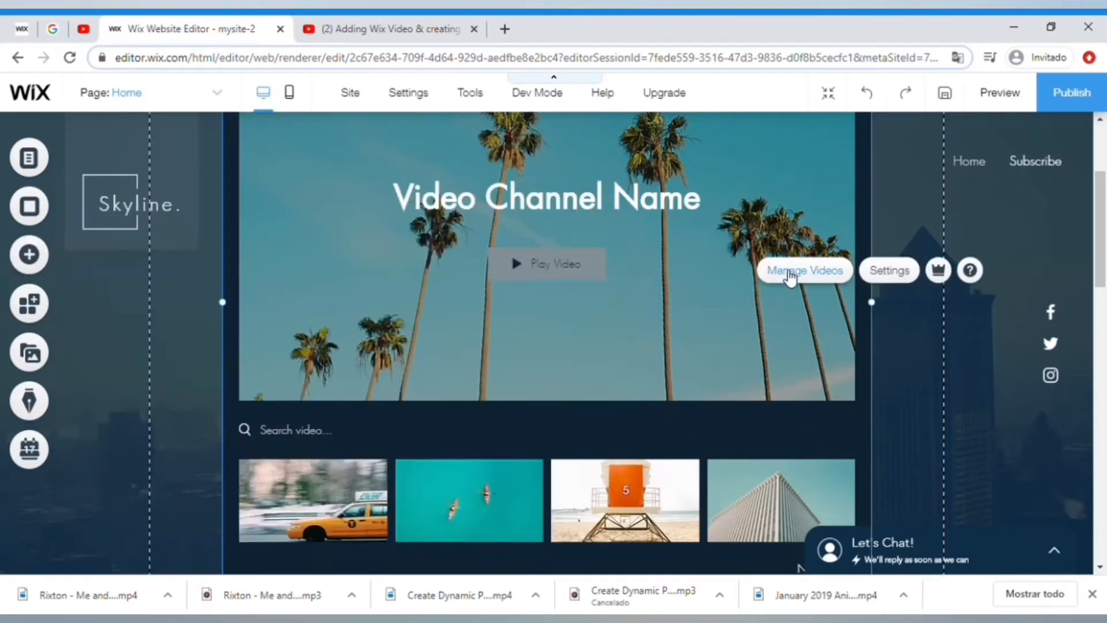
Review the widget's video library in the Wix Video dashboard.
left_click(802, 270)
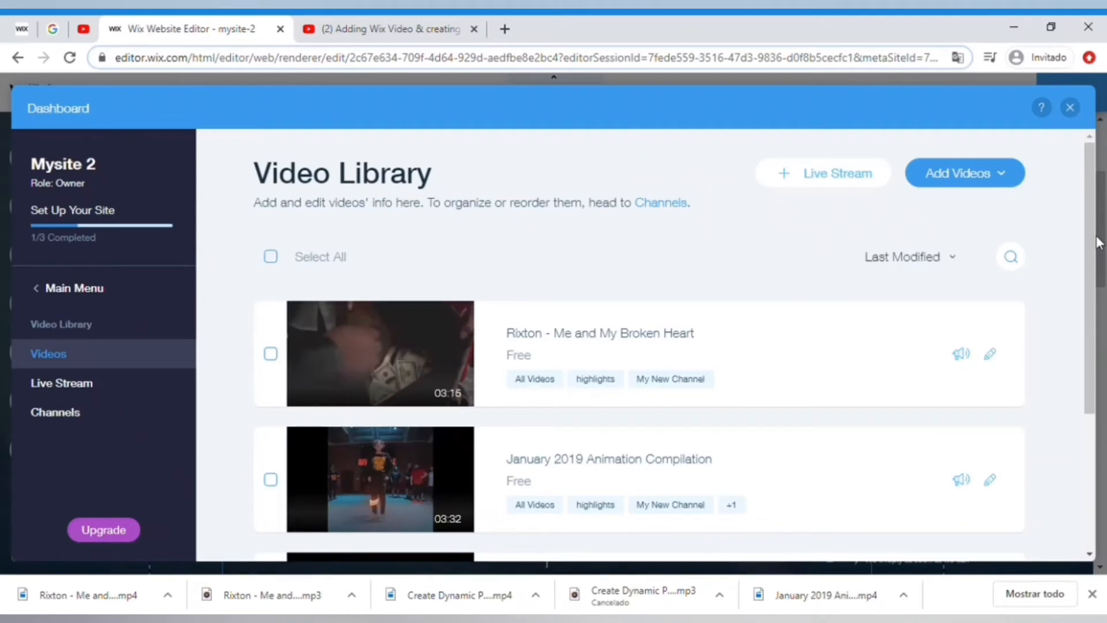
mouse_move(1094, 262)
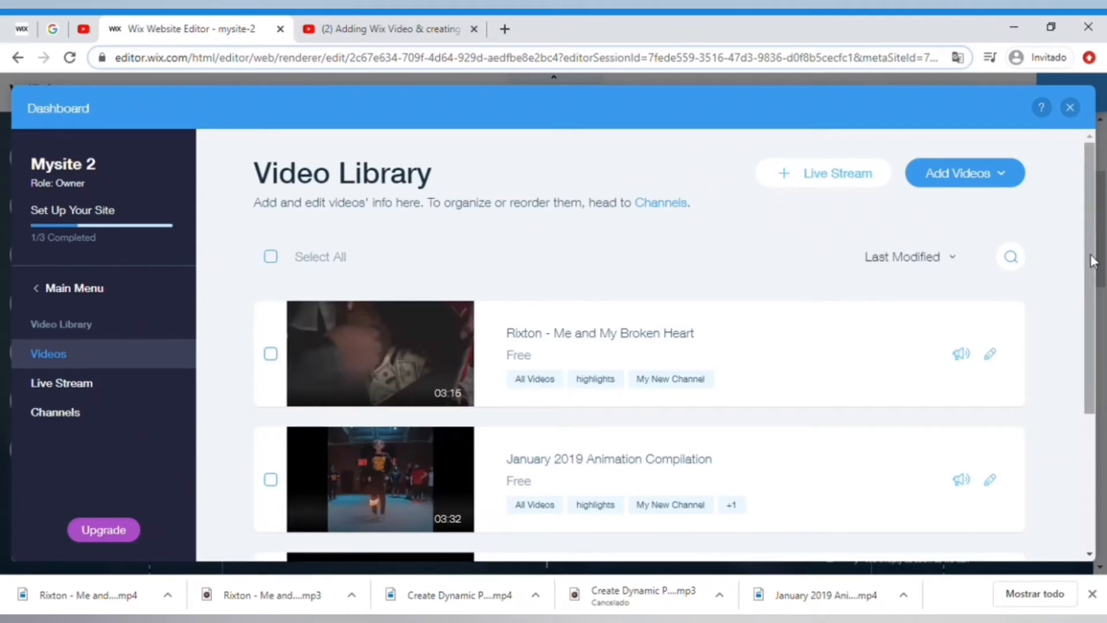
scroll("down", 3)
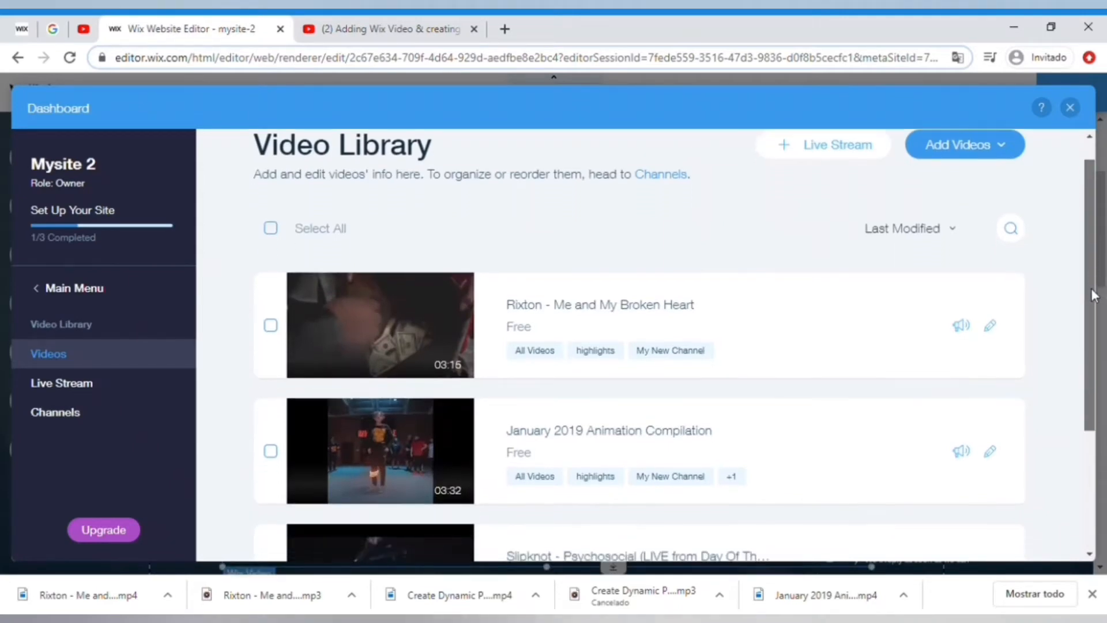
scroll("down", 3)
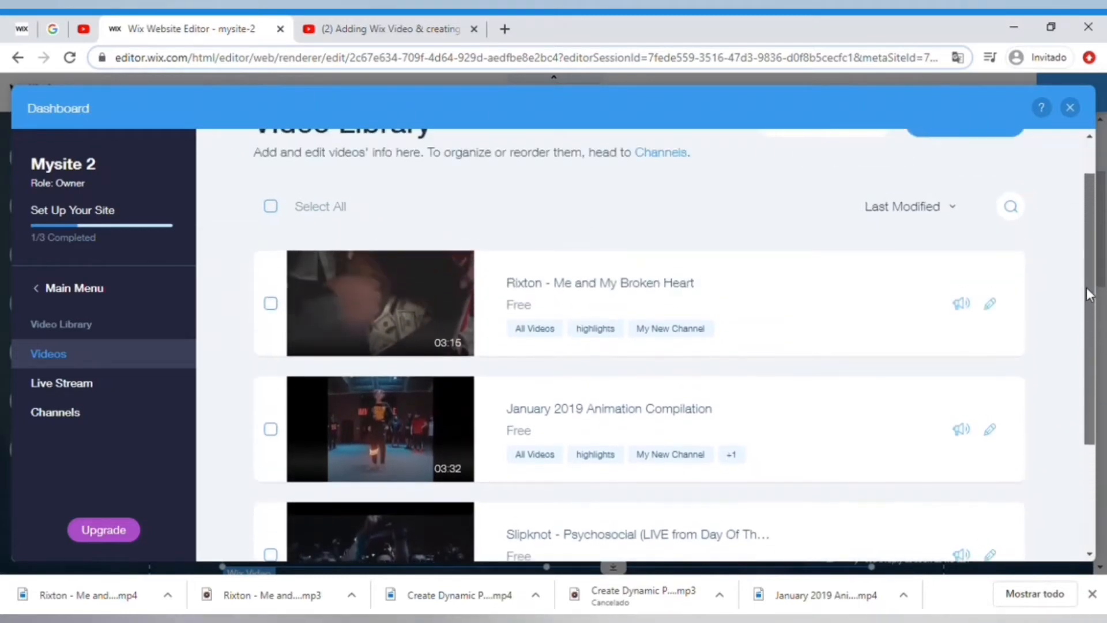
scroll("up", 3)
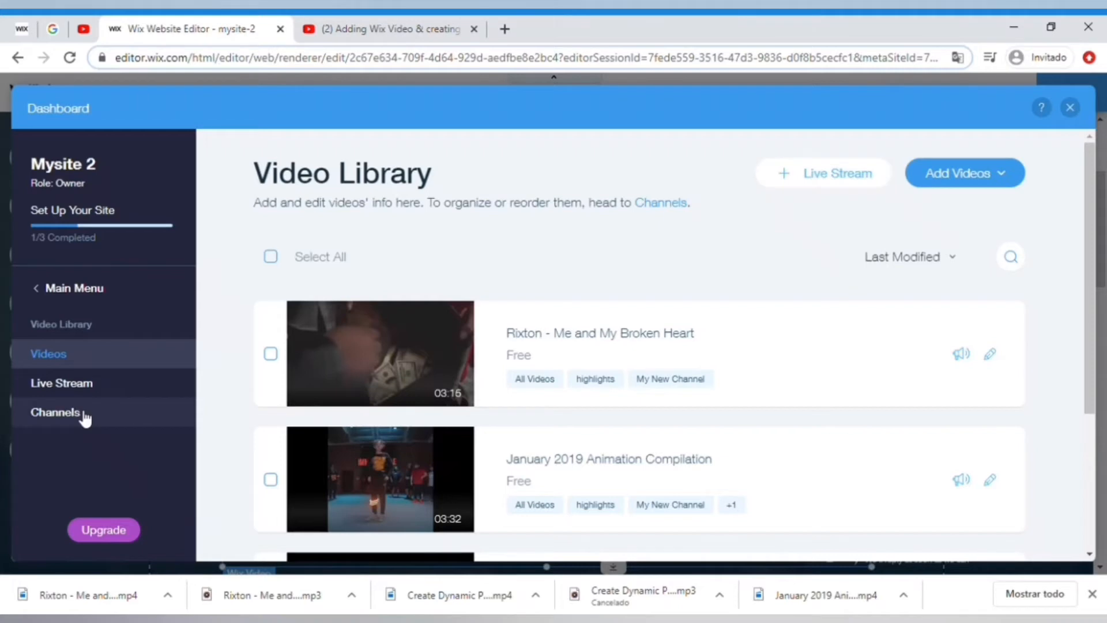
Review the list of video channels, then select the video widget back on the home page.
left_click(55, 412)
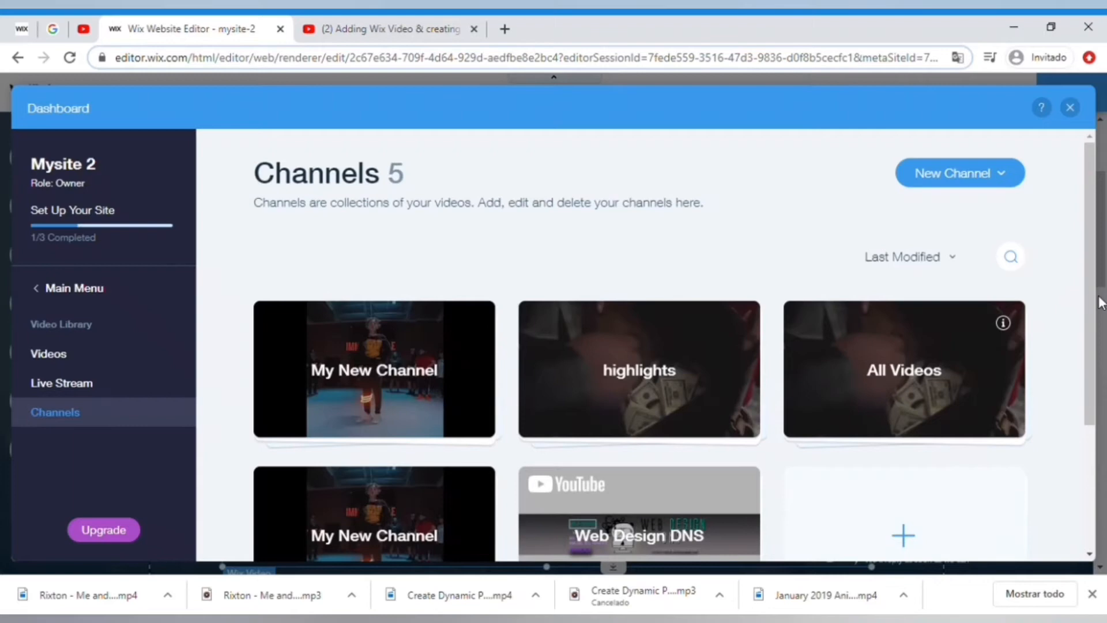
scroll("down", 3)
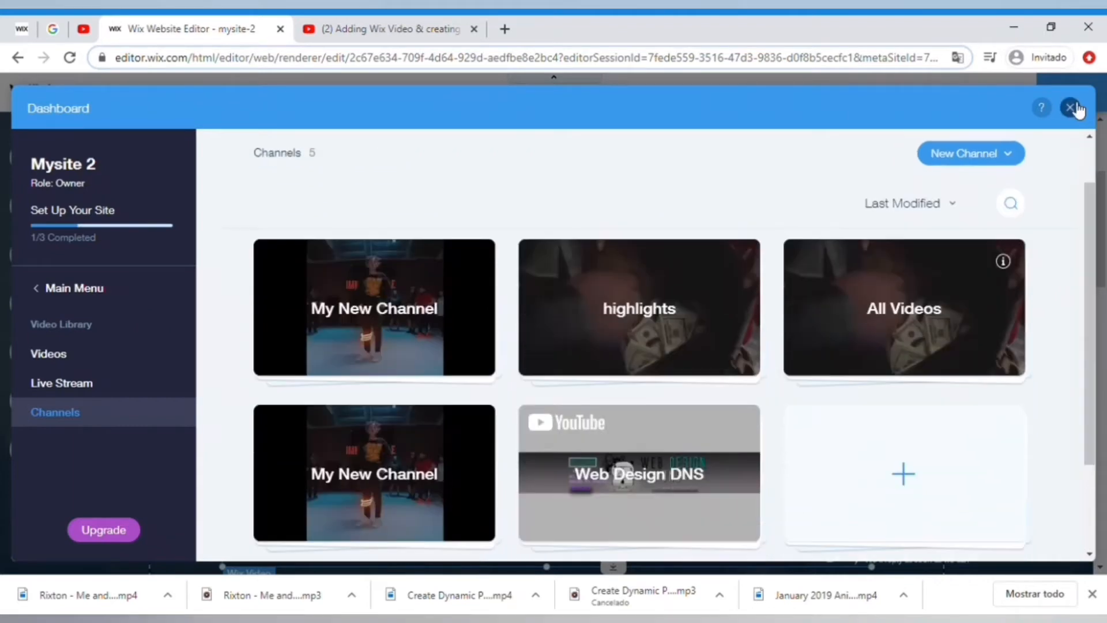
left_click(1070, 108)
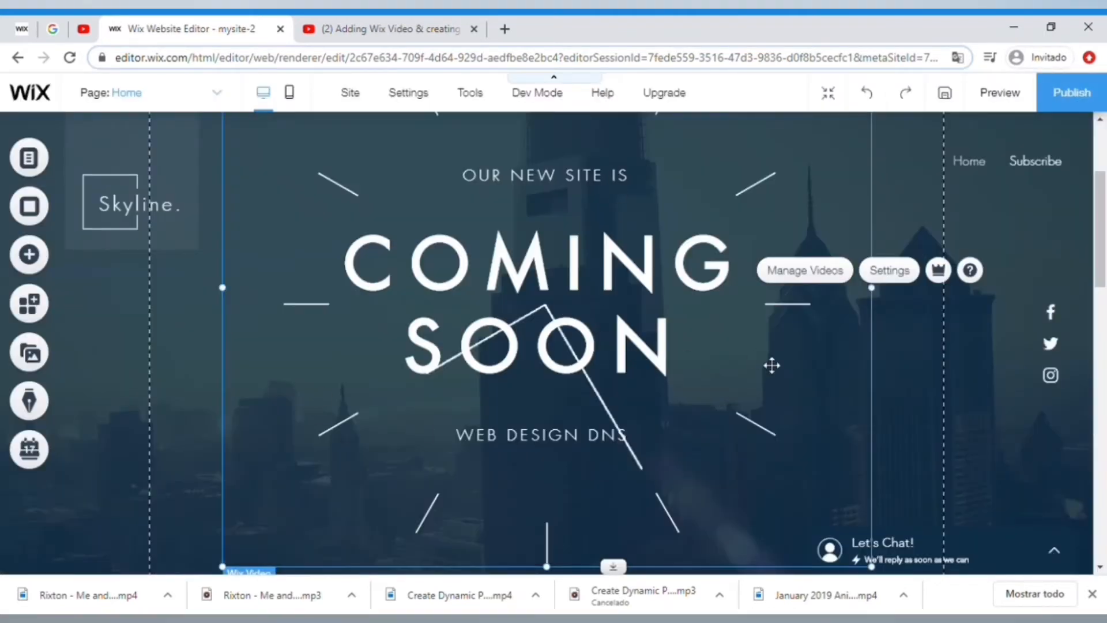
Review the widget's channel, player layout and design settings, keeping My New Channel in Classic layout.
left_click(888, 270)
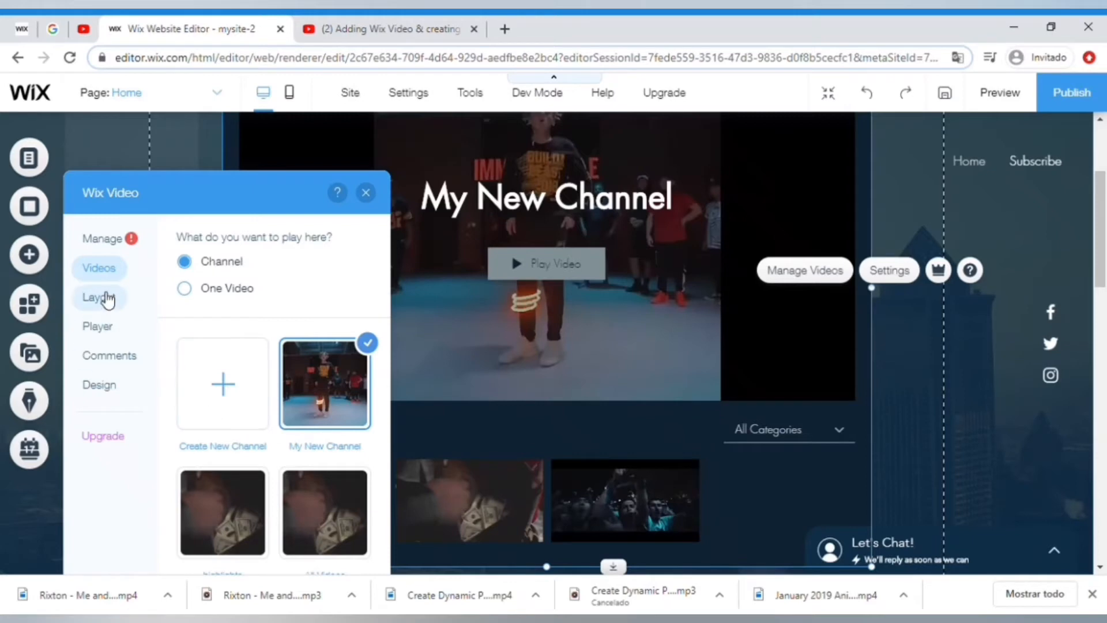
left_click(100, 297)
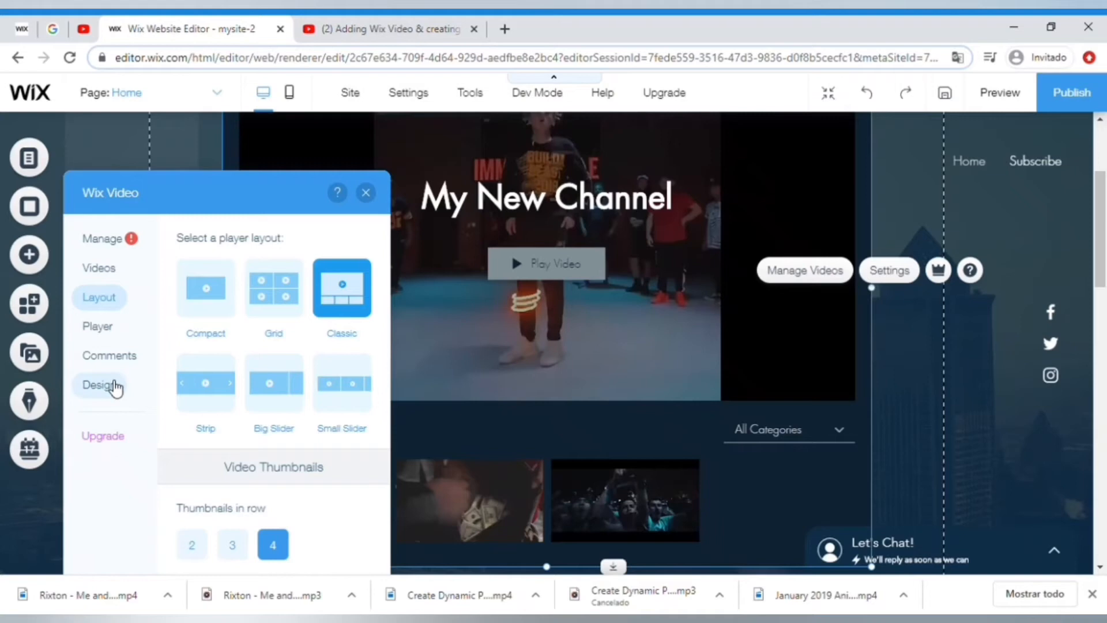
left_click(99, 386)
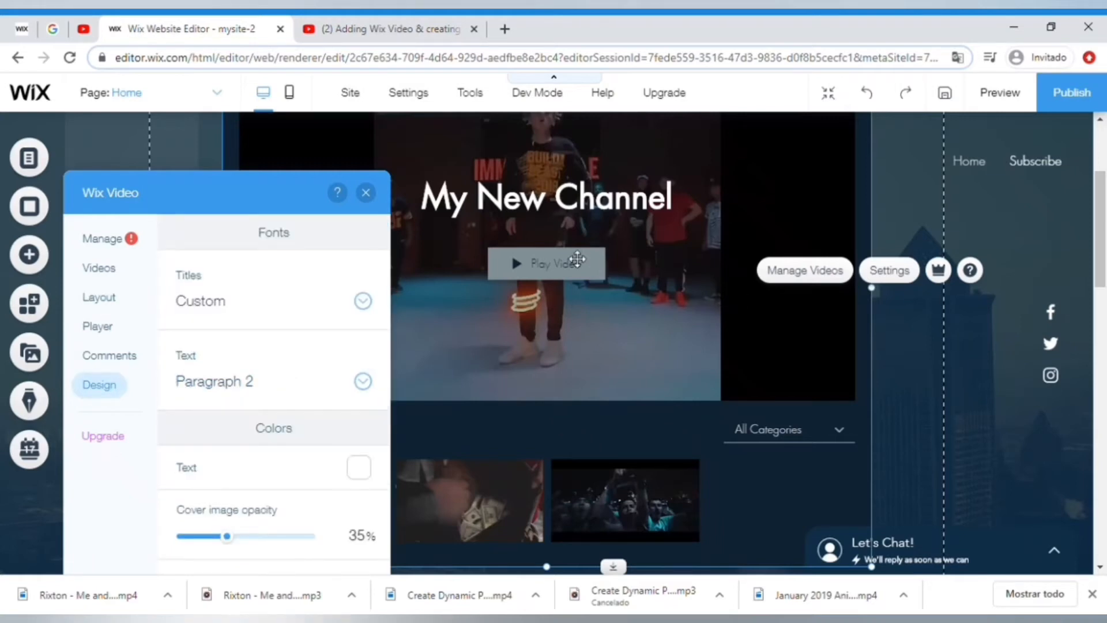
left_click(365, 193)
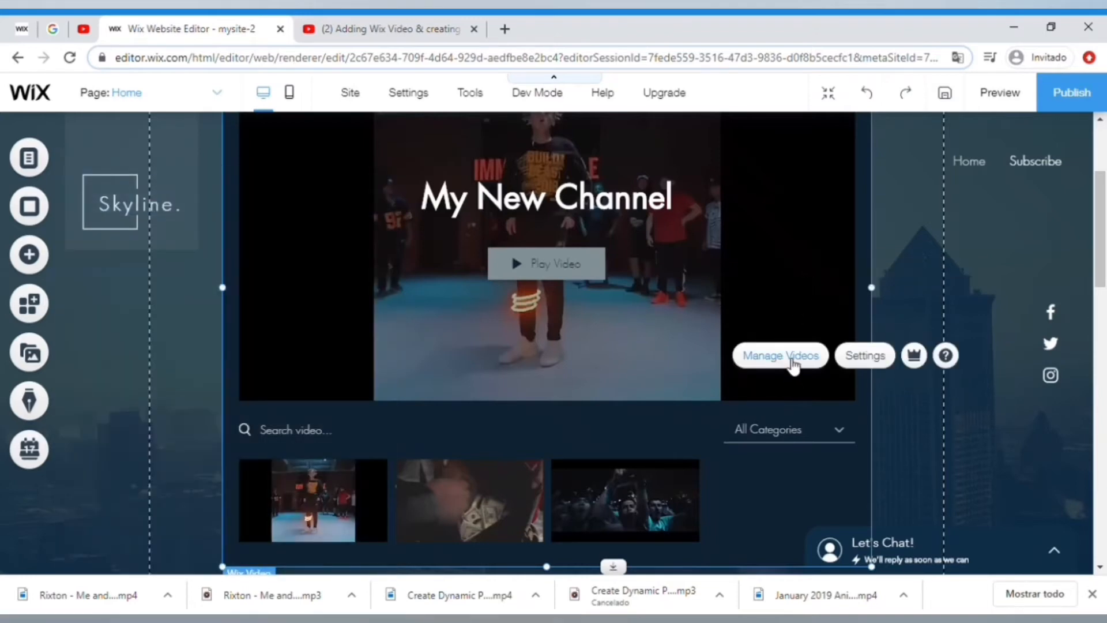
Go to My New Channel in the Wix Video dashboard's channel list.
left_click(780, 355)
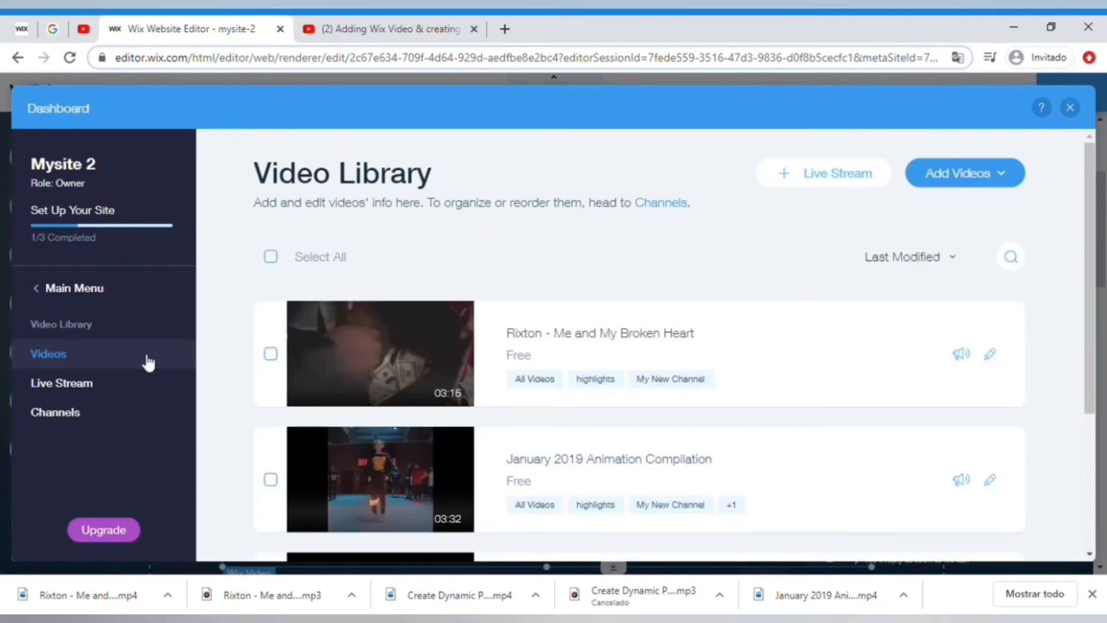
mouse_move(55, 420)
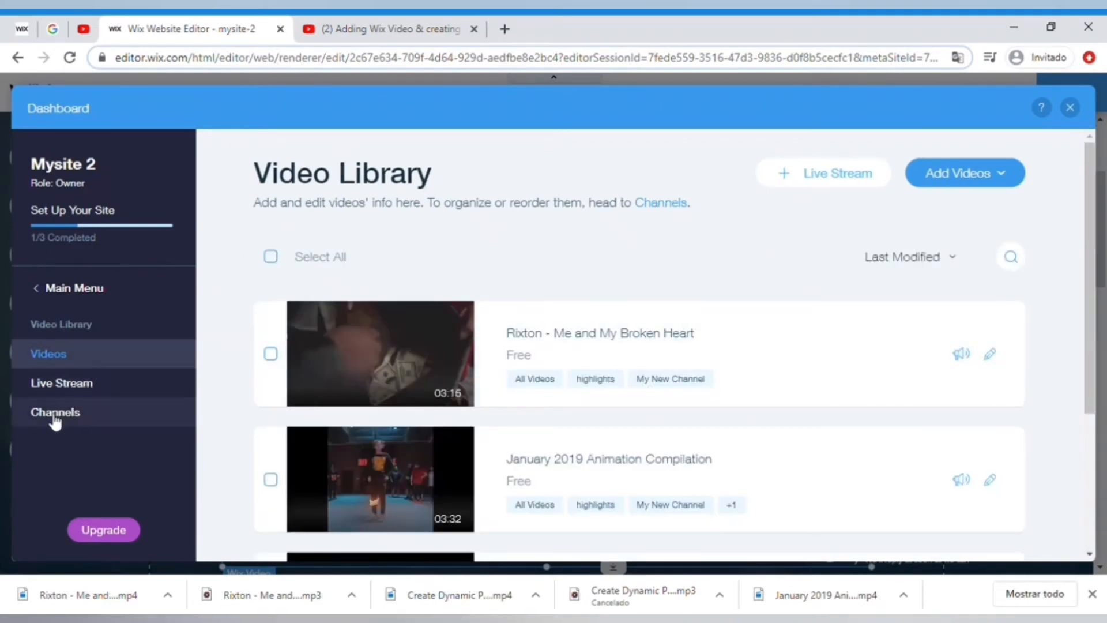
left_click(55, 411)
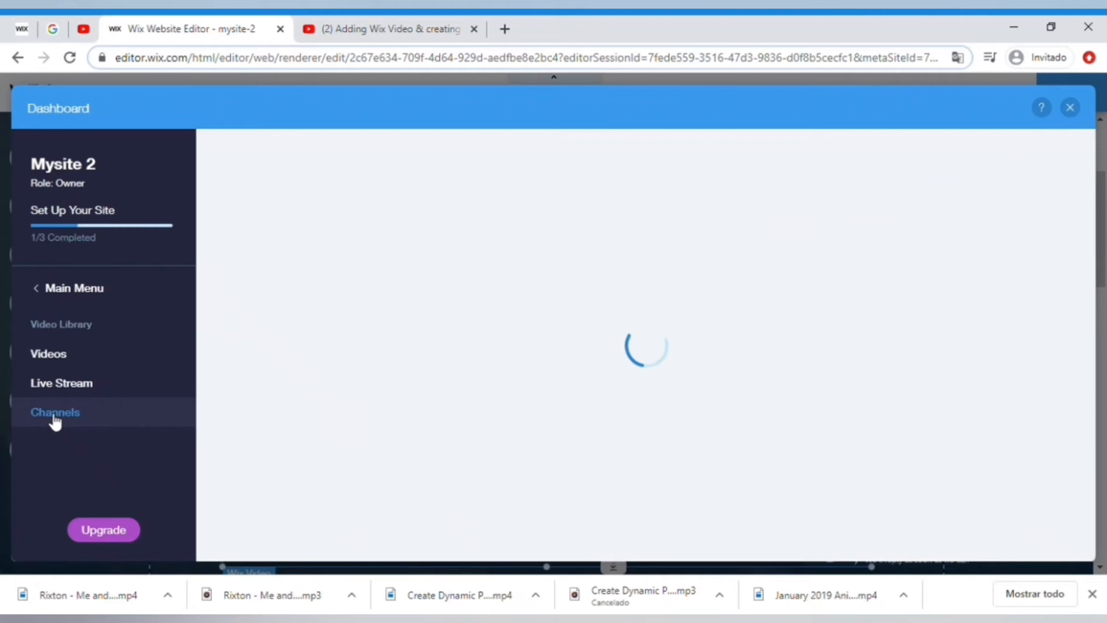
left_click(54, 412)
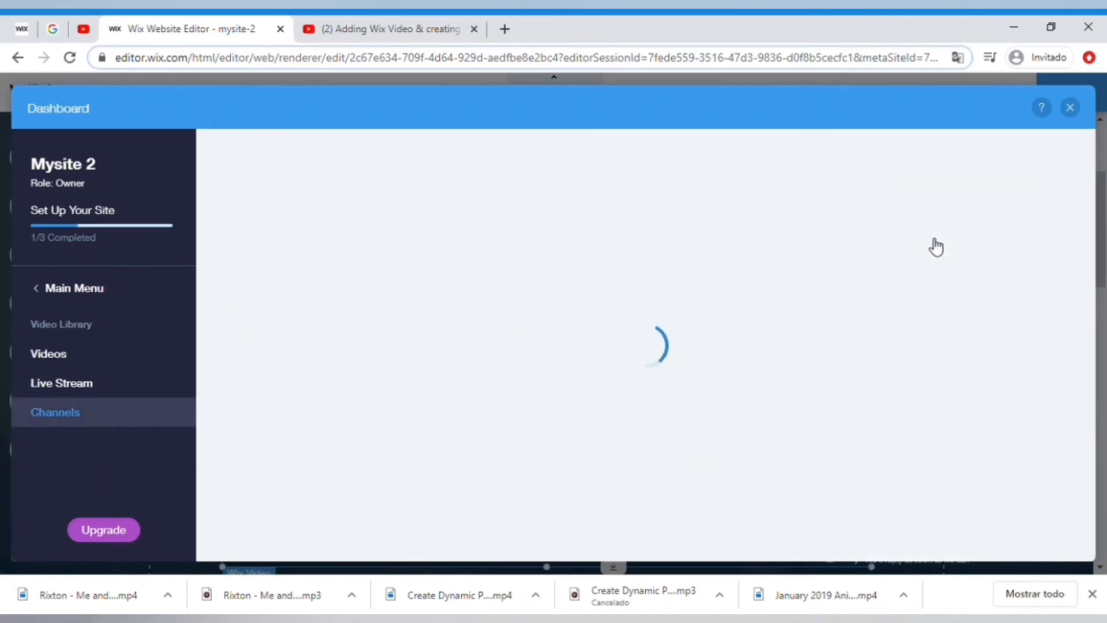
mouse_move(732, 187)
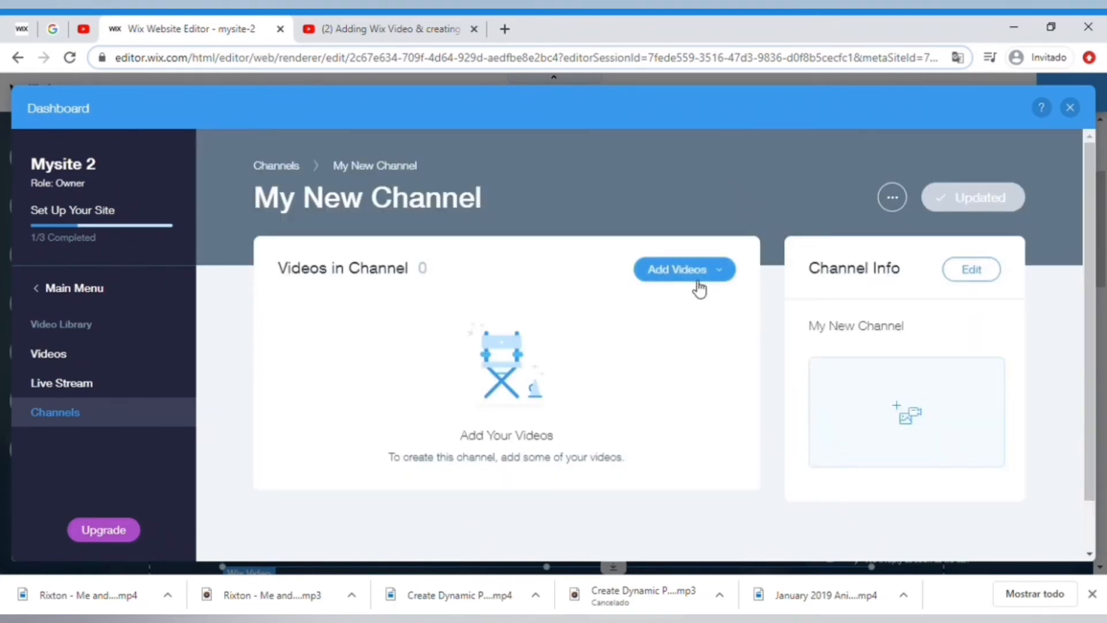
Add the animation compilation, Rixton and Slipknot videos to the channel.
left_click(684, 269)
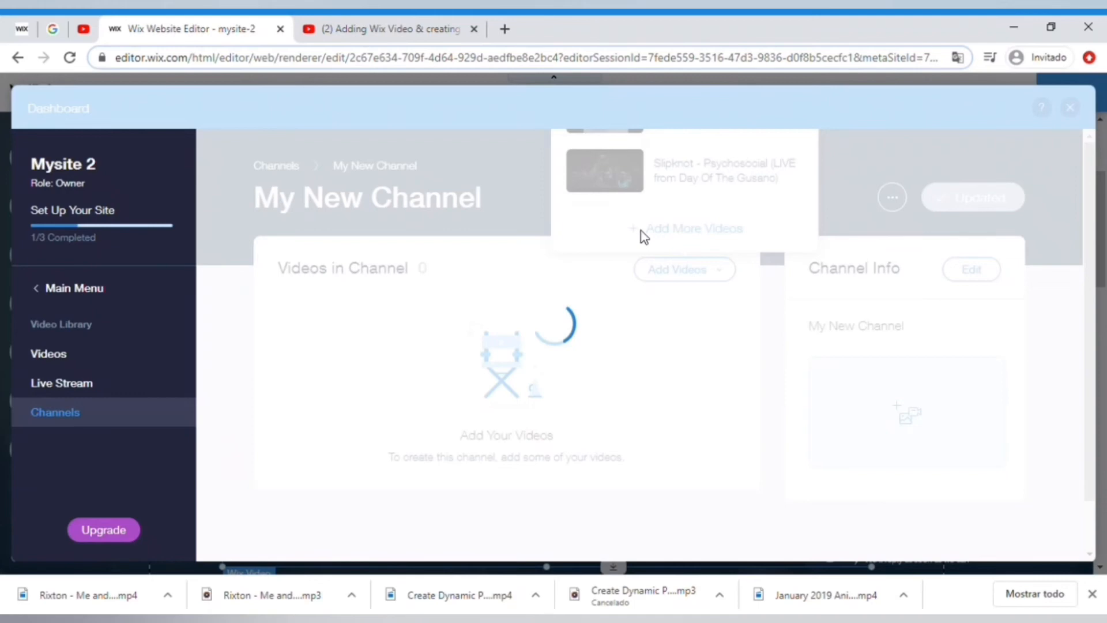
left_click(693, 228)
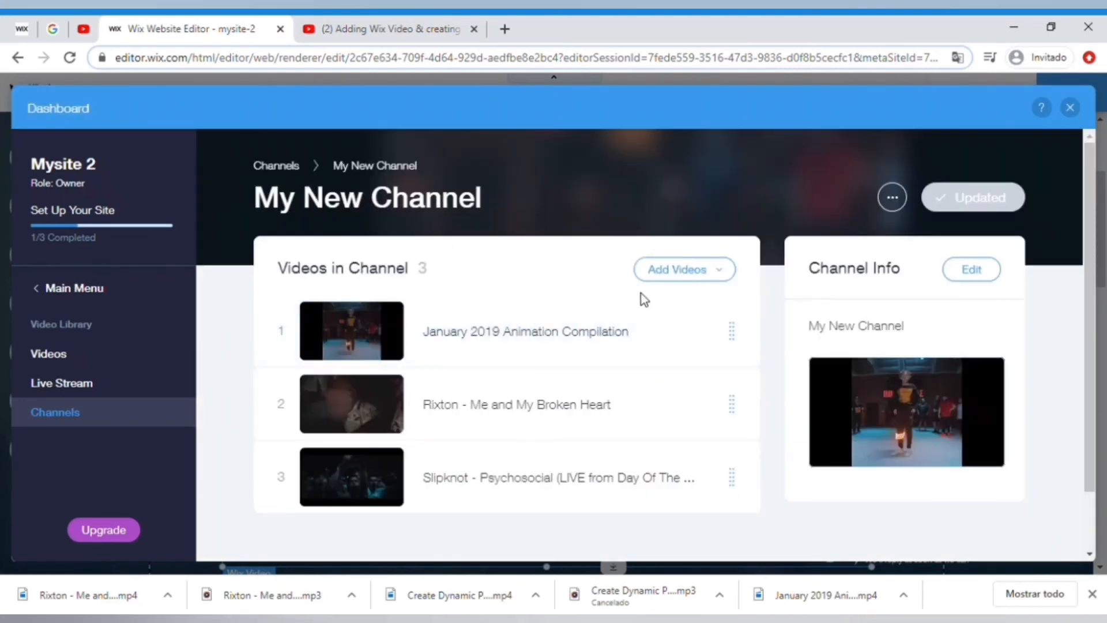
mouse_move(895, 299)
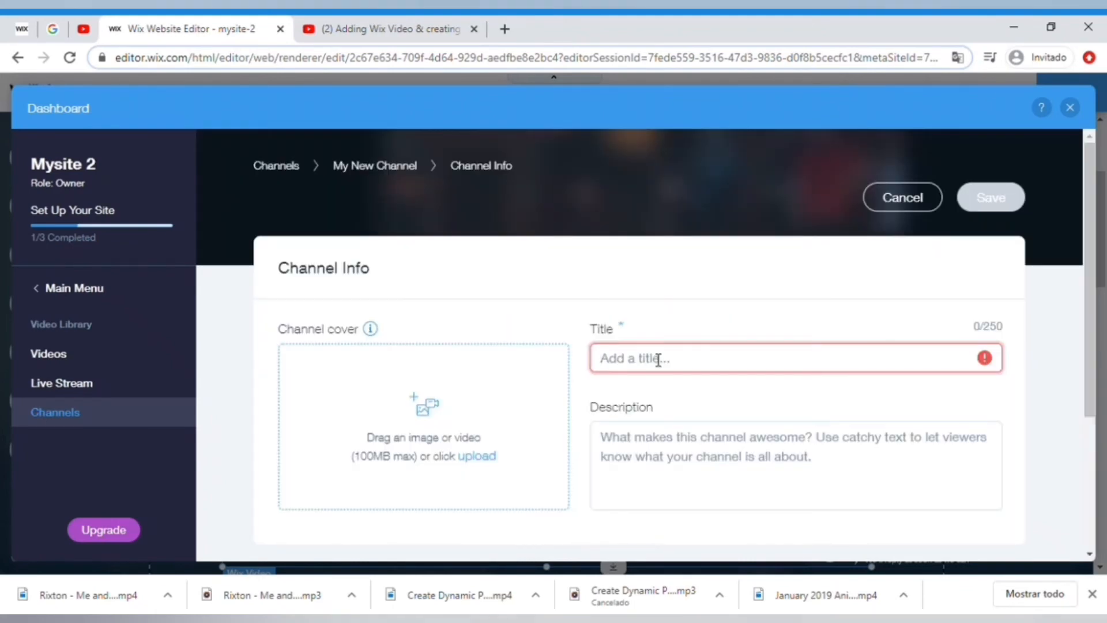
Rename the channel to 'highlight' with description 'web design' and save.
type("highlight")
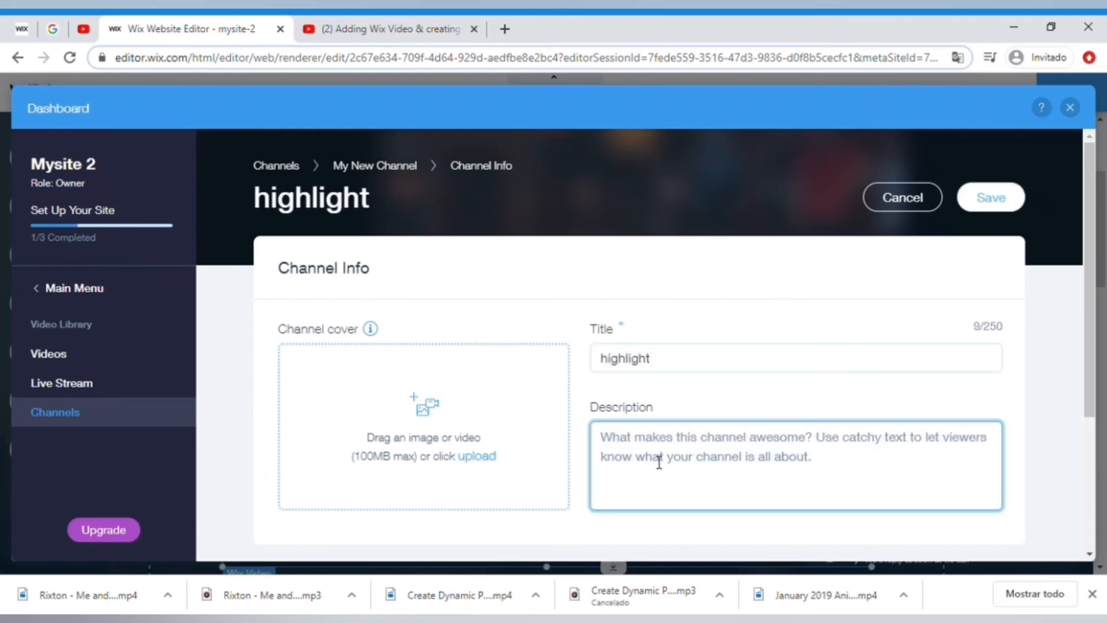
type("web")
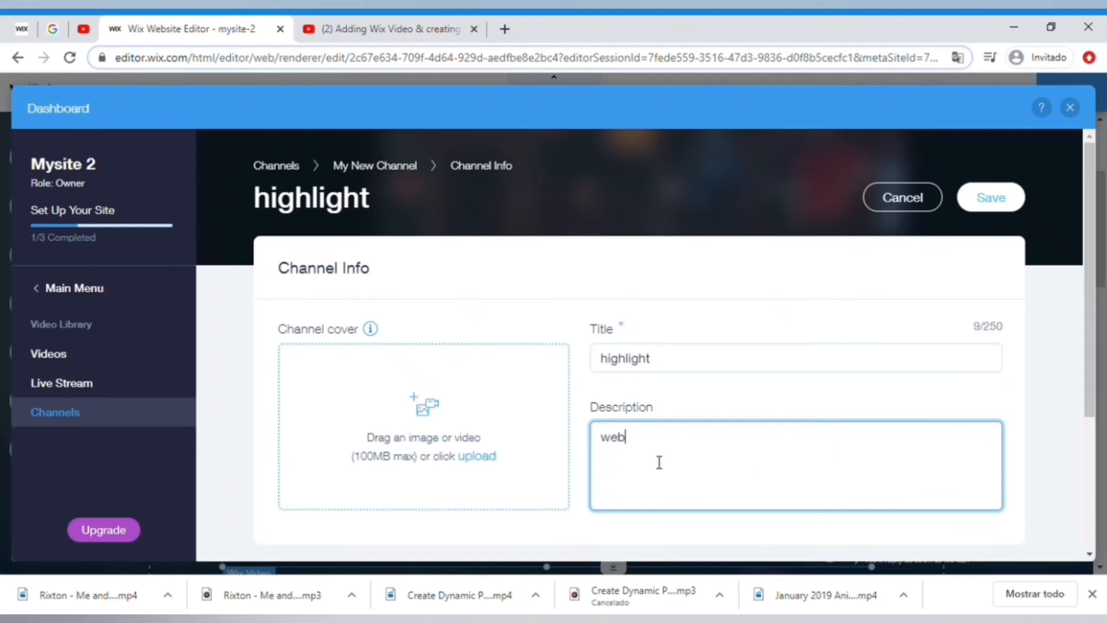
type("design")
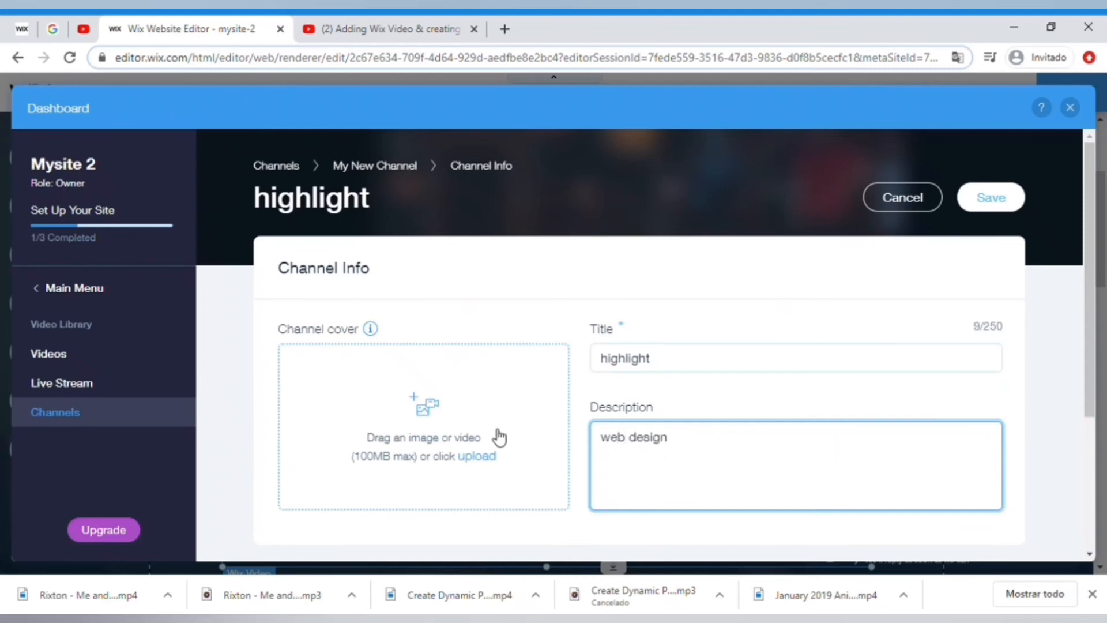
mouse_move(413, 502)
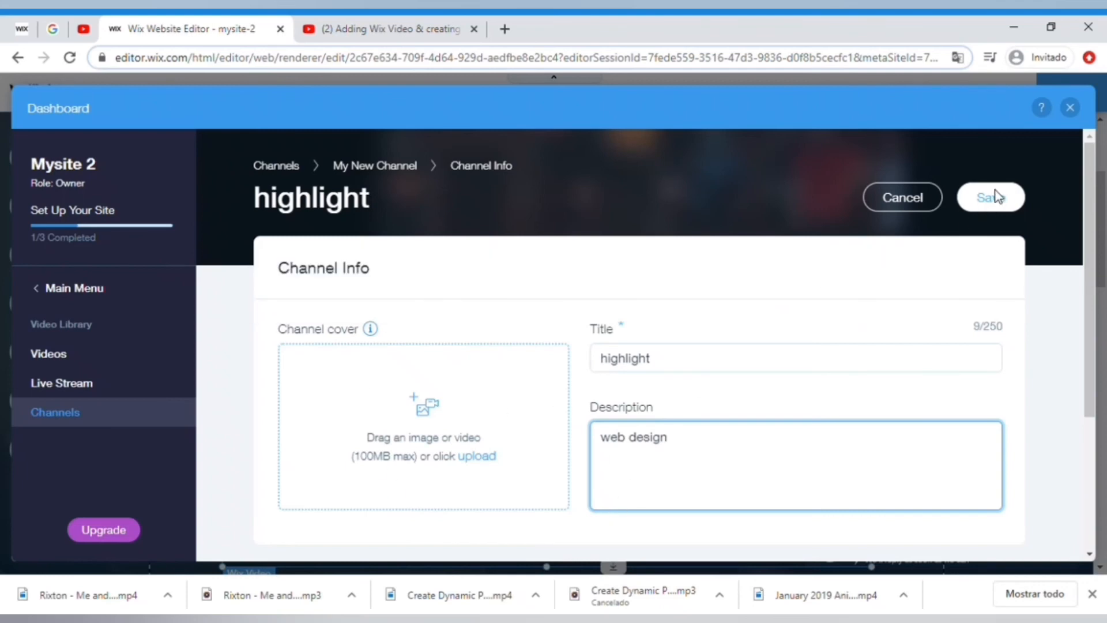
left_click(991, 197)
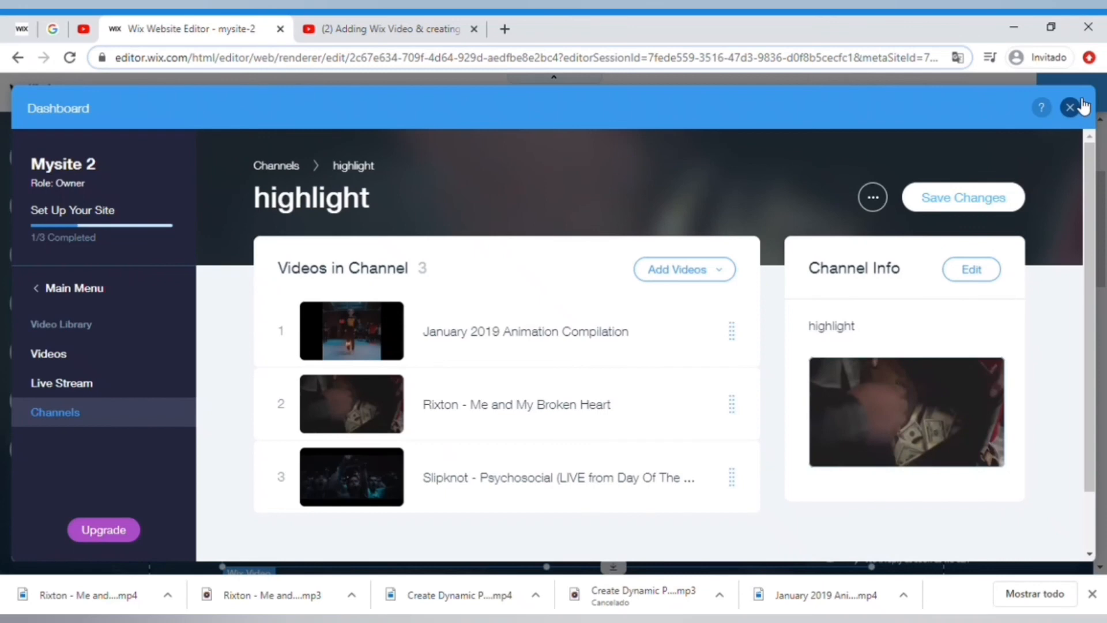
Return to the home page and bring up the video widget's channel-selection settings.
left_click(1070, 107)
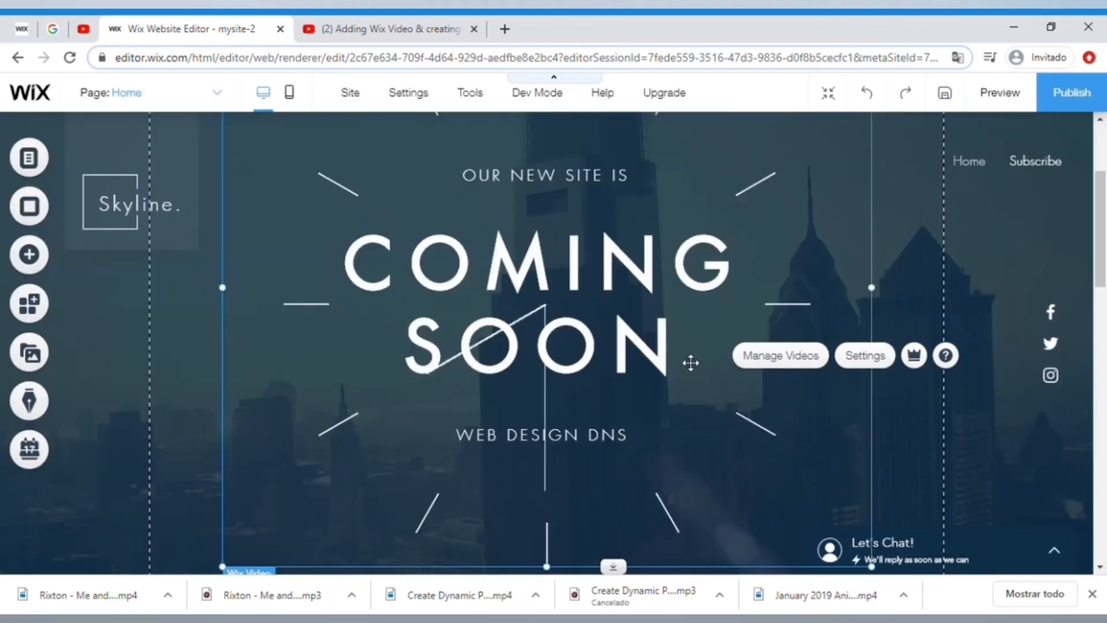
mouse_move(865, 355)
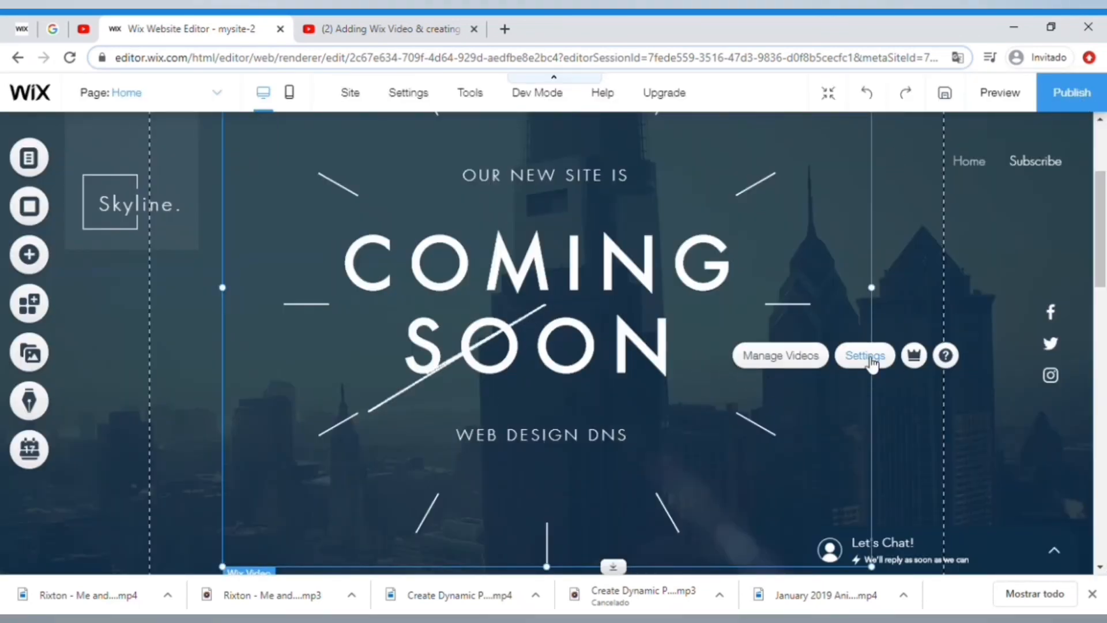
left_click(864, 355)
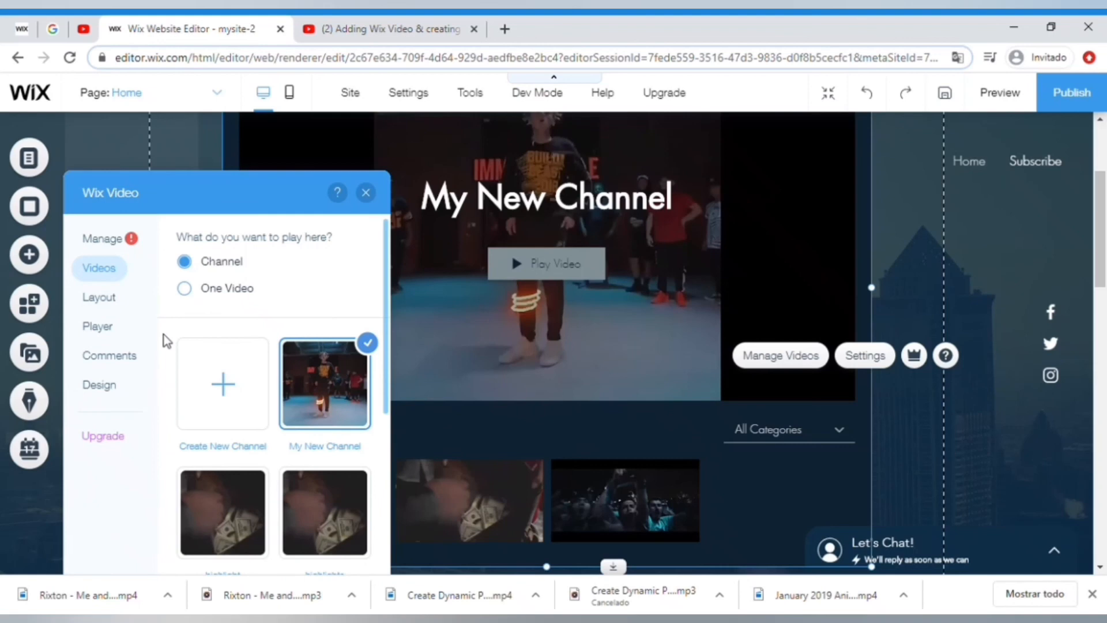
mouse_move(330, 389)
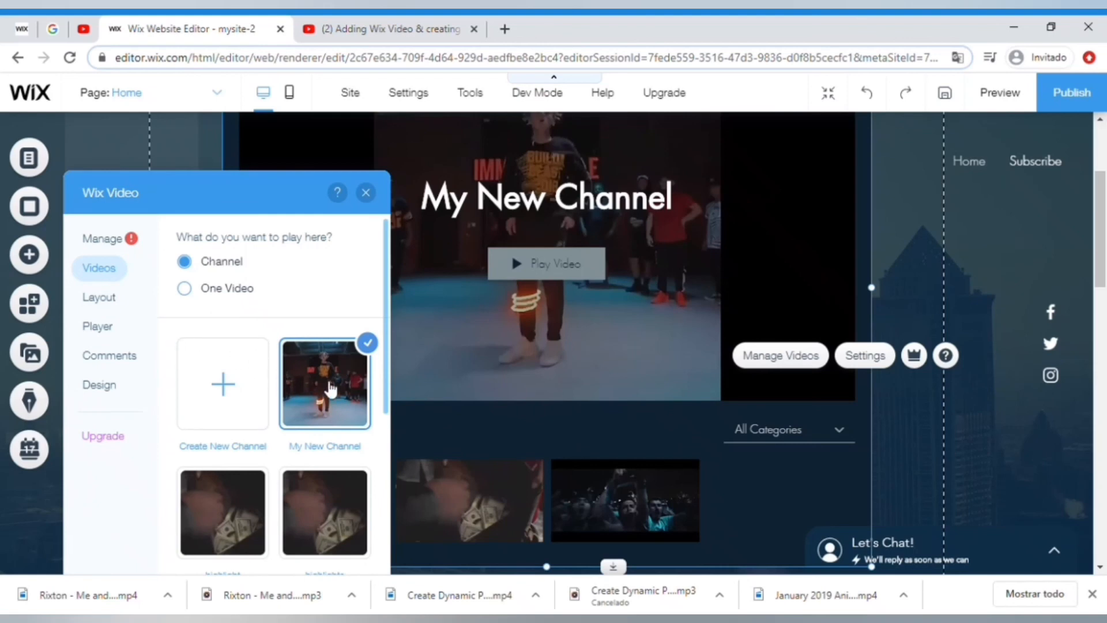